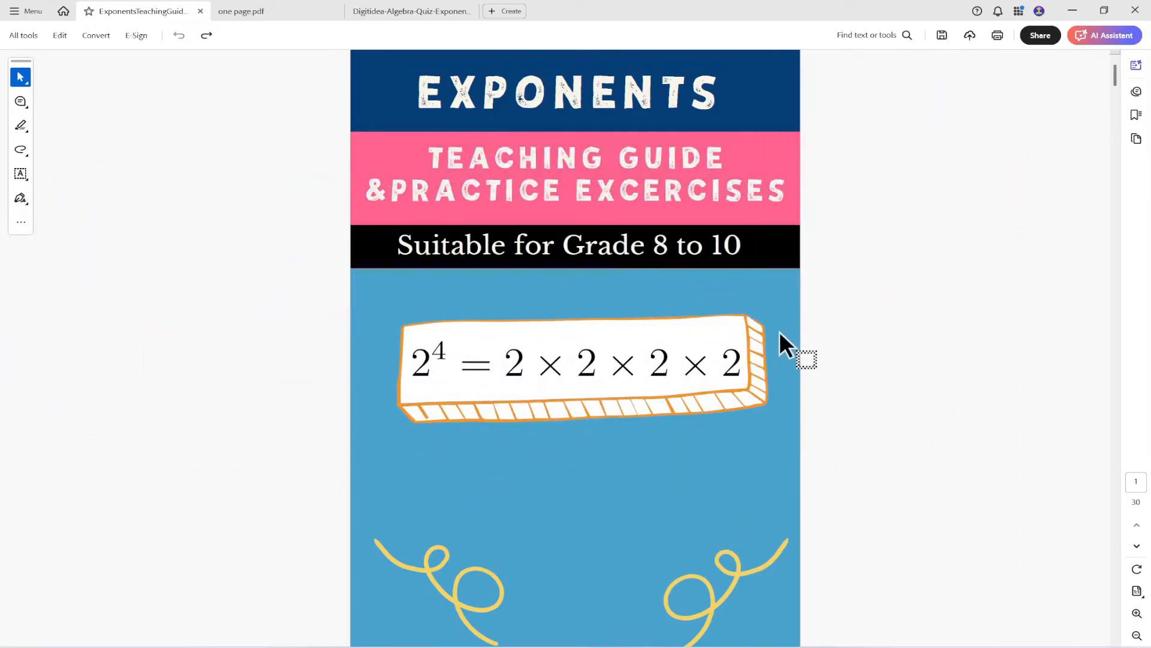
{"action": "mouse_move", "coordinate": [697, 404]}
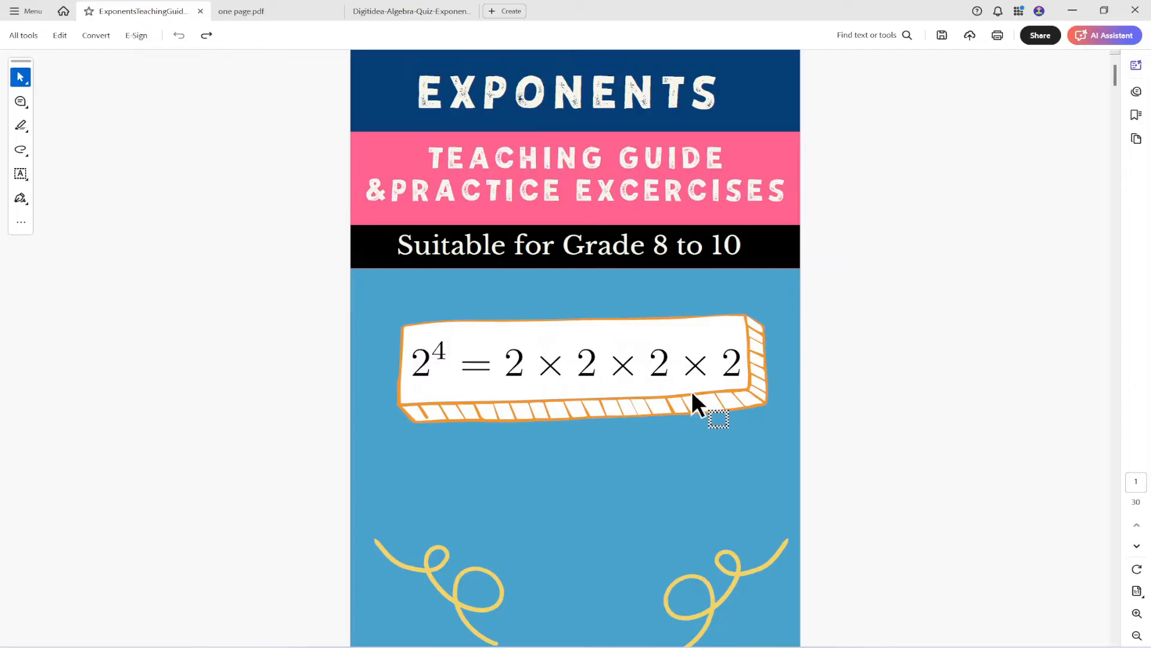
{"action": "mouse_move", "coordinate": [650, 312]}
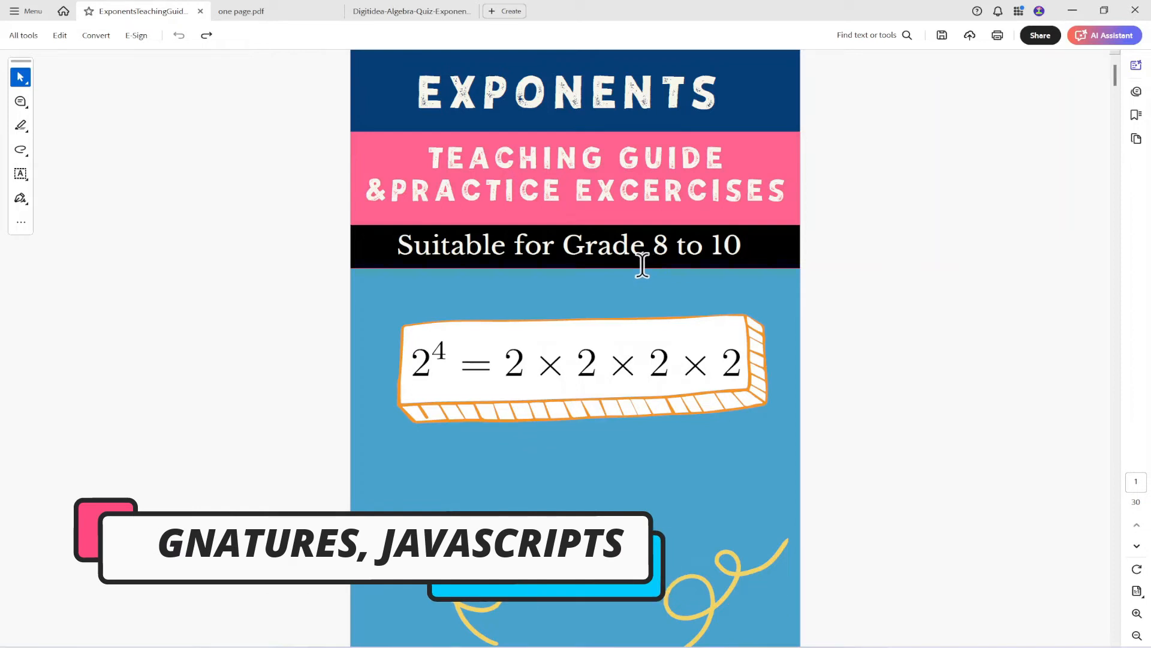
Bring the Digitidea-Algebra-Quiz document to the front.
{"action": "left_click", "coordinate": [411, 11]}
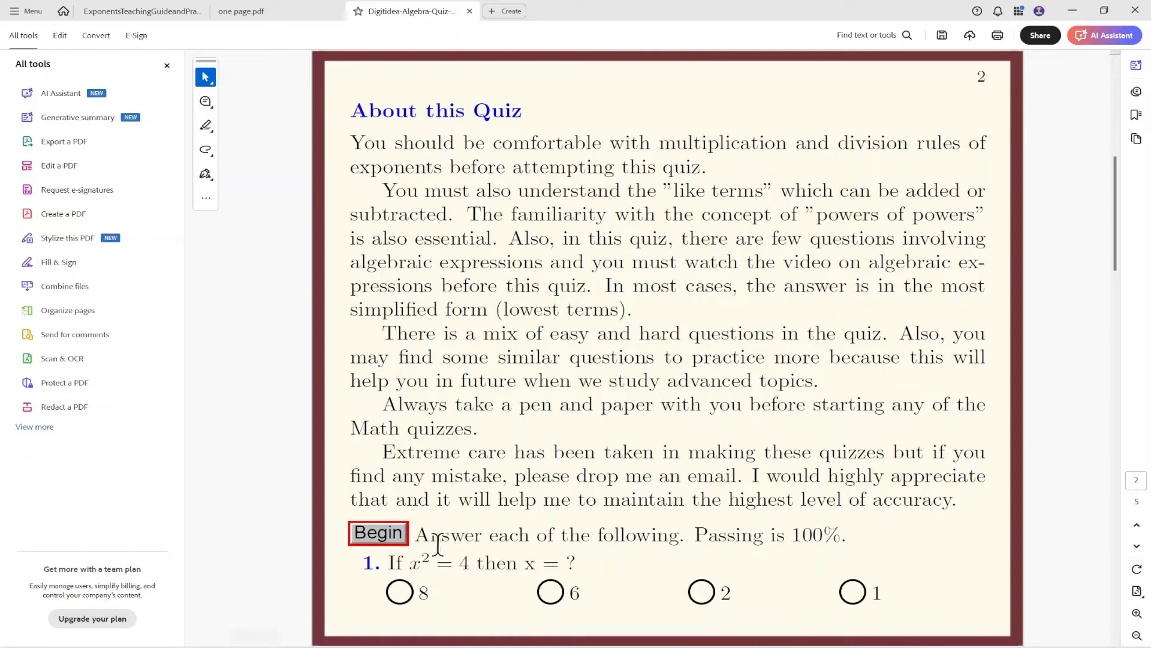
Begin and end the exponents quiz for a 7/20 score, then reveal answers with the PIN.
{"action": "left_click", "coordinate": [399, 592]}
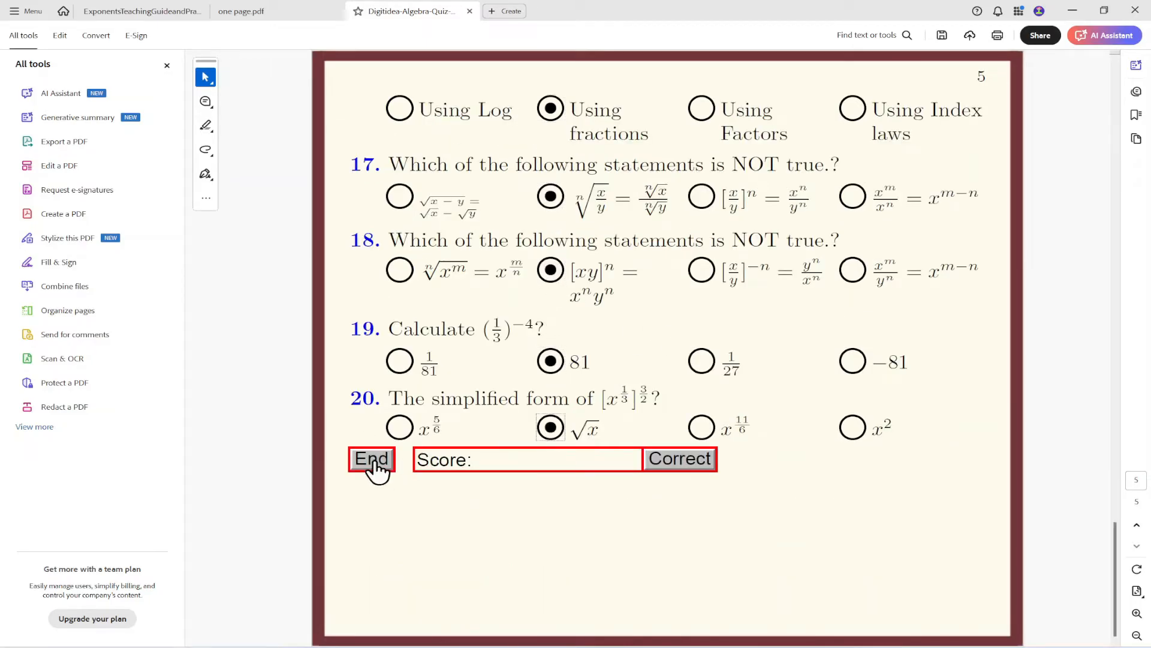
{"action": "left_click", "coordinate": [371, 459]}
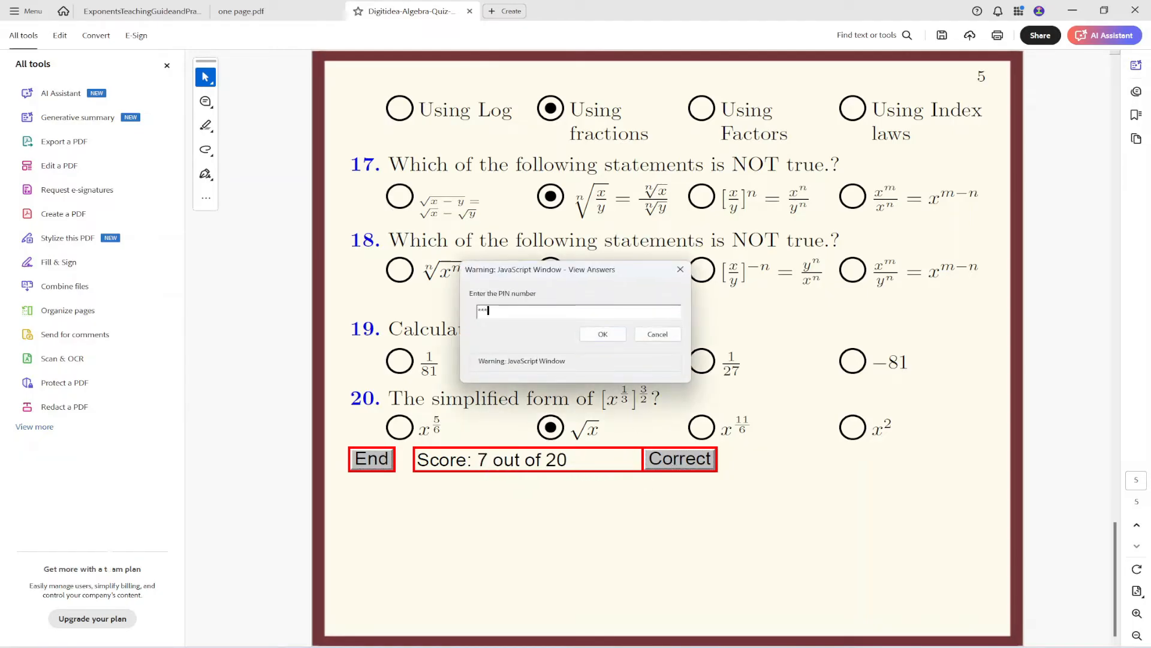
{"action": "left_click", "coordinate": [602, 334]}
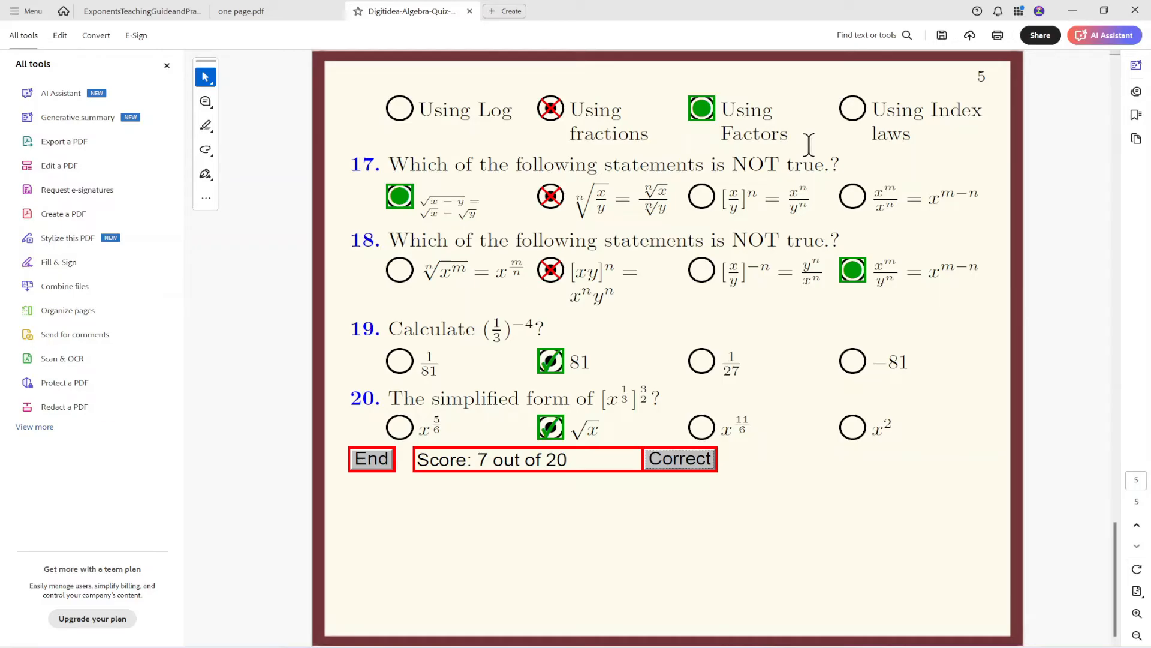
{"action": "left_click", "coordinate": [532, 11]}
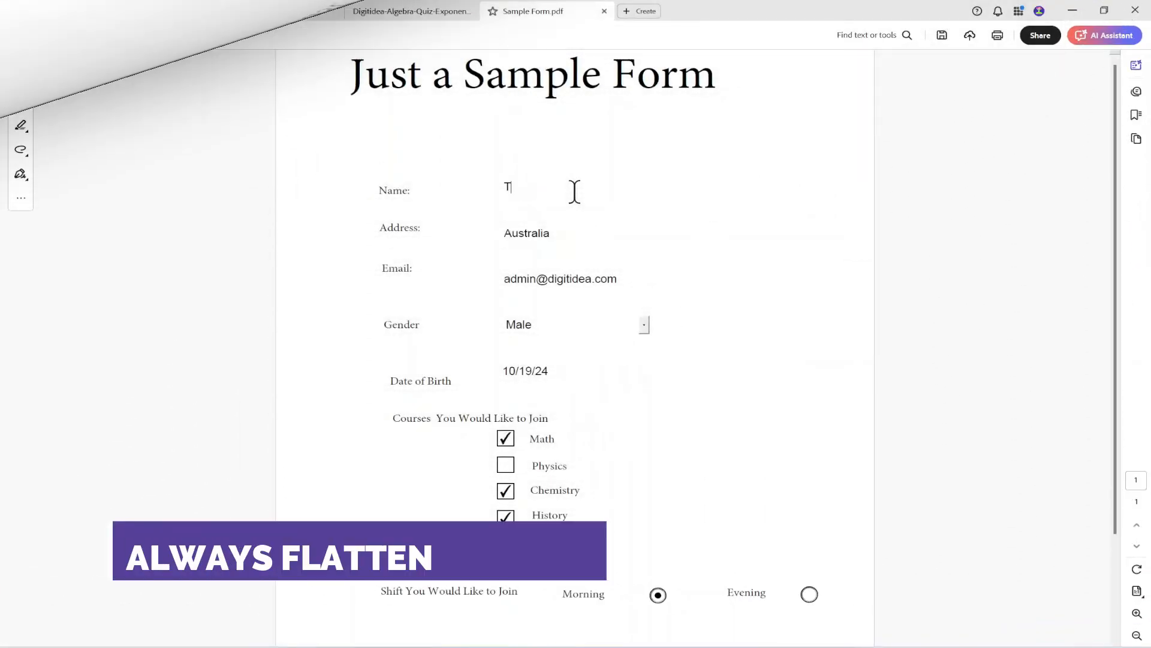
Enter 'ahir' as the name and choose a gender on the sample form.
{"action": "type", "text": "ahir"}
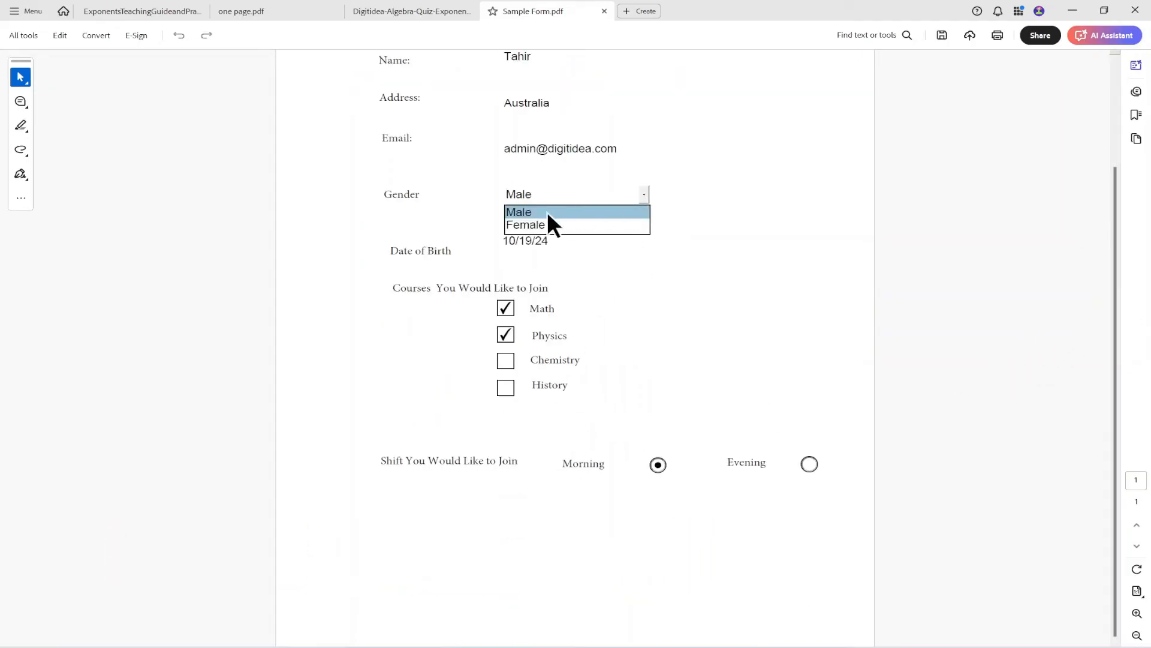
{"action": "left_click", "coordinate": [519, 212]}
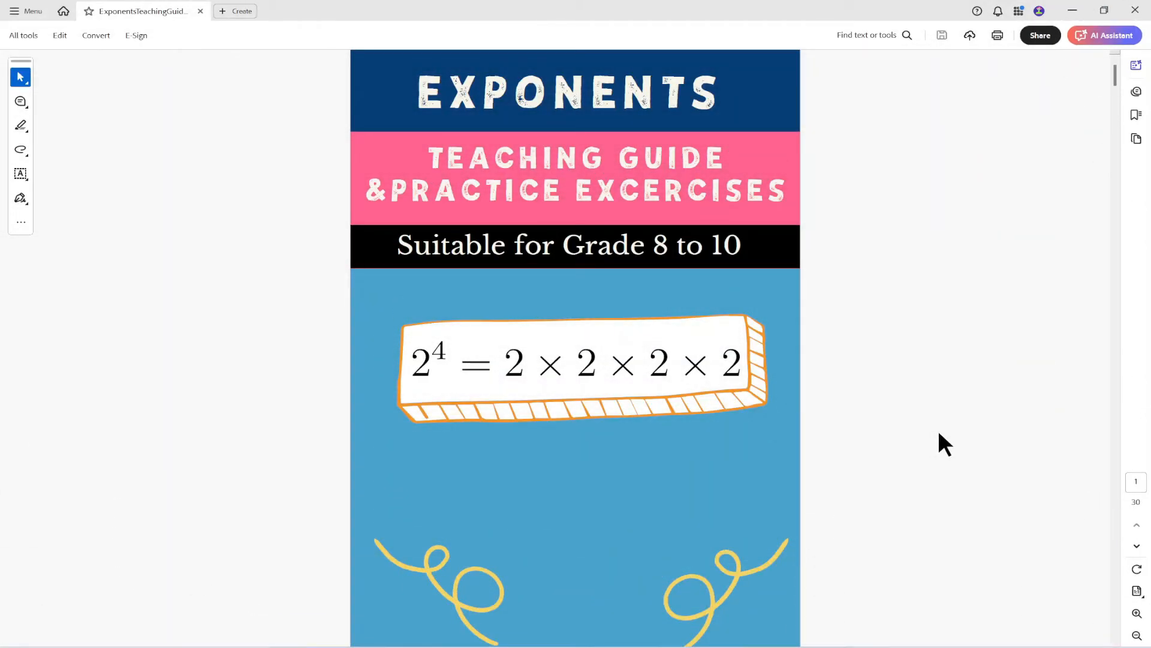
Save the Exponents guide as Optimized PDF, keeping embedded page thumbnails under Discard Objects.
{"action": "left_click", "coordinate": [27, 10]}
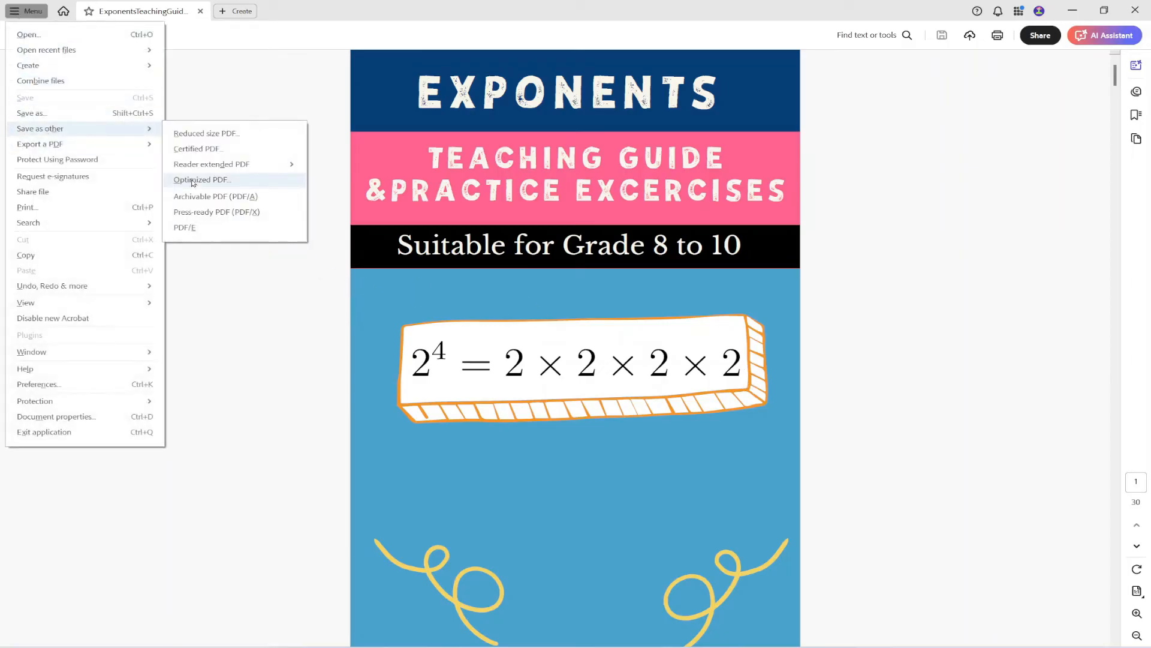
{"action": "left_click", "coordinate": [201, 179]}
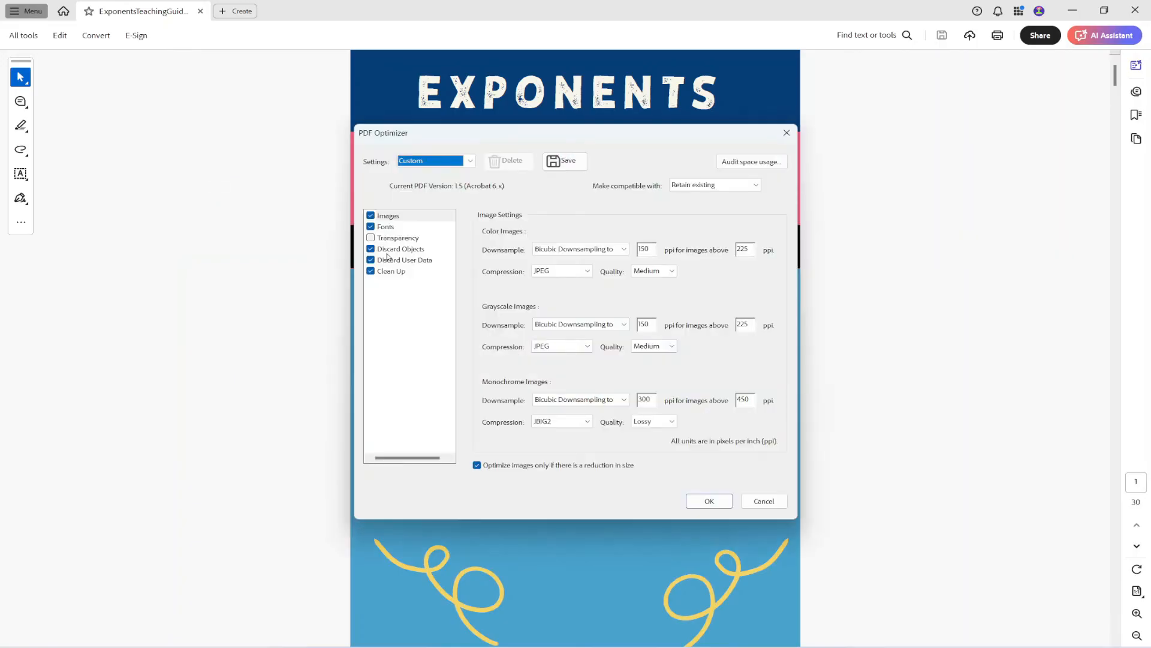
{"action": "left_click", "coordinate": [401, 248]}
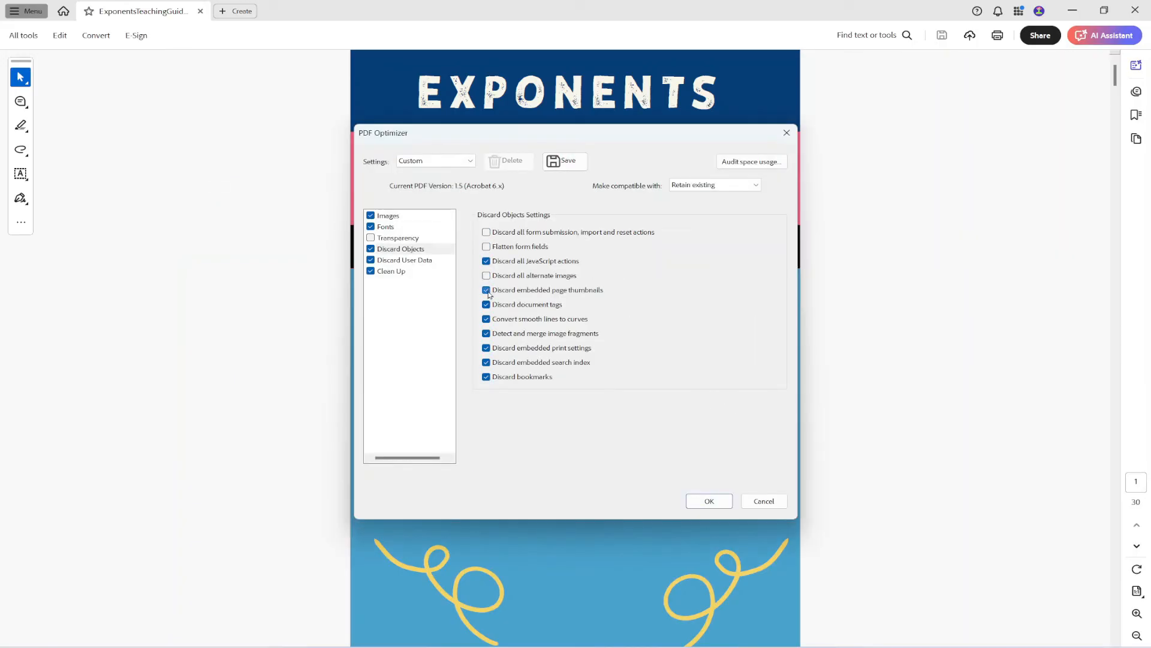
{"action": "left_click", "coordinate": [487, 246]}
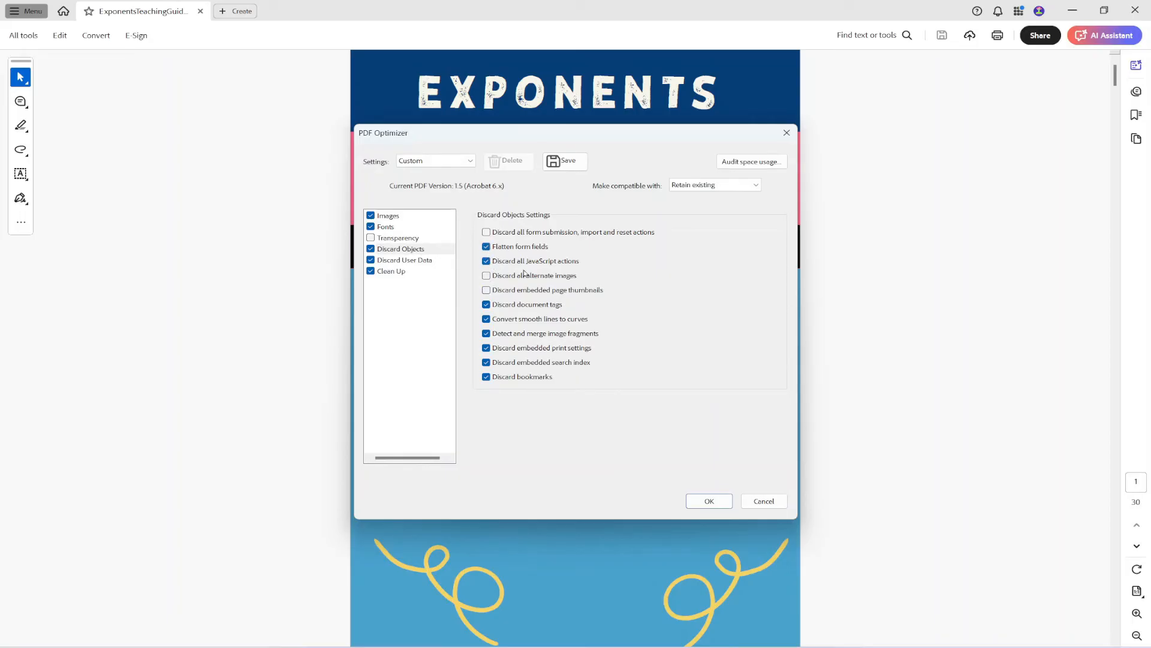
{"action": "mouse_move", "coordinate": [572, 272]}
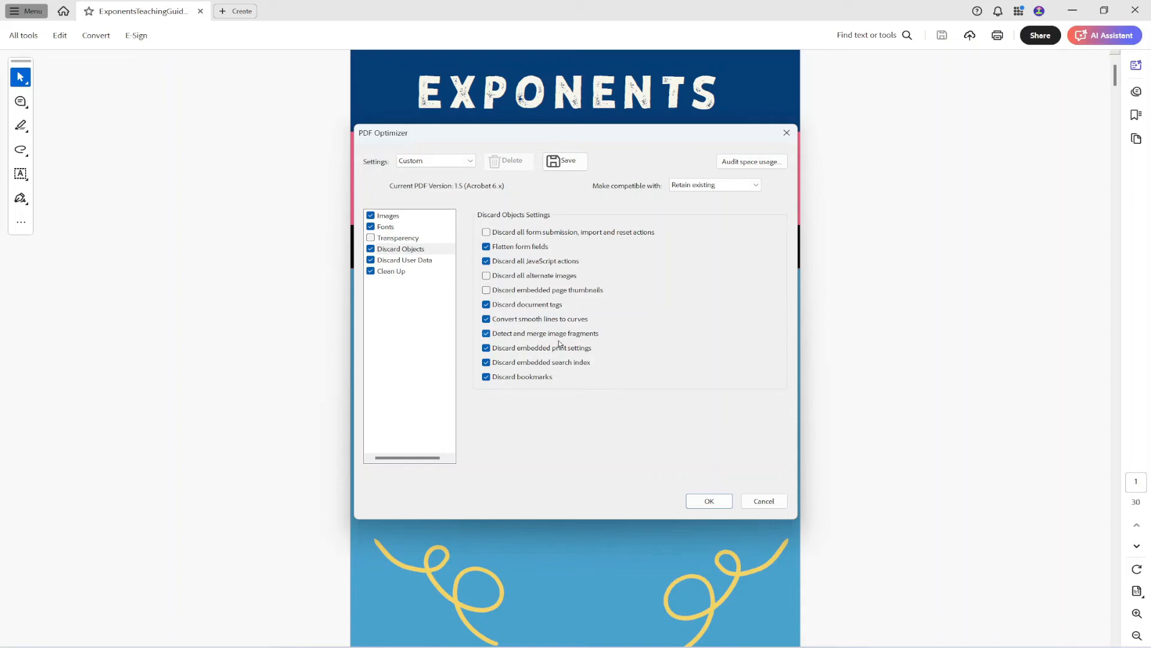
{"action": "mouse_move", "coordinate": [552, 344]}
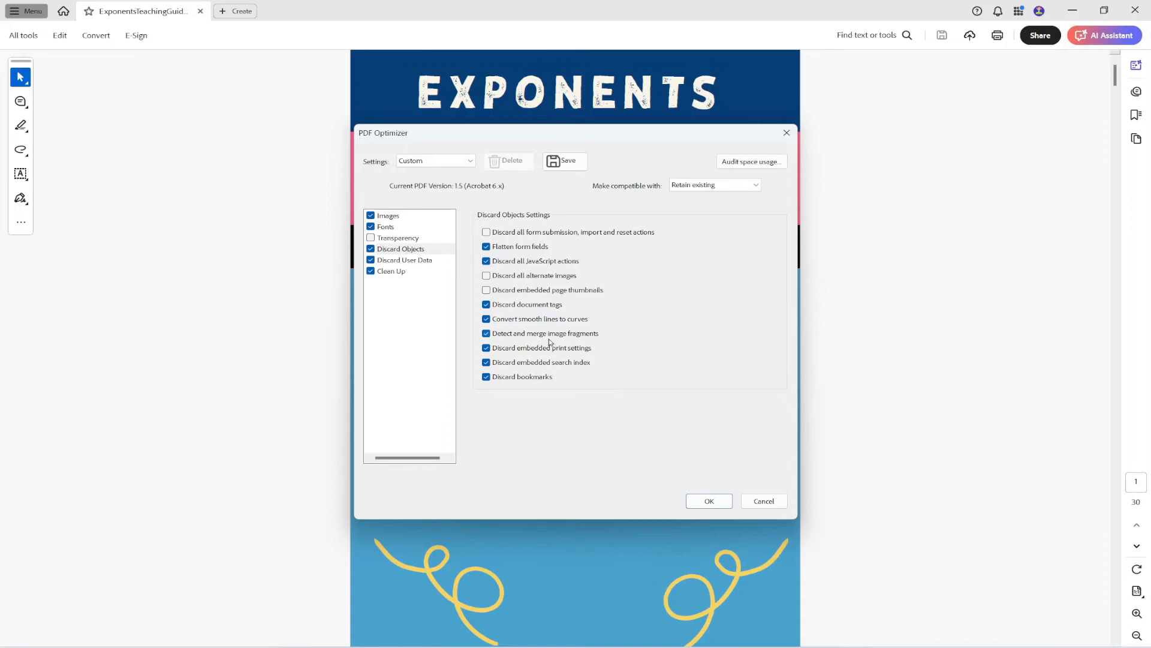
Keep document tags too and confirm the PDF Optimizer settings.
{"action": "left_click", "coordinate": [486, 304]}
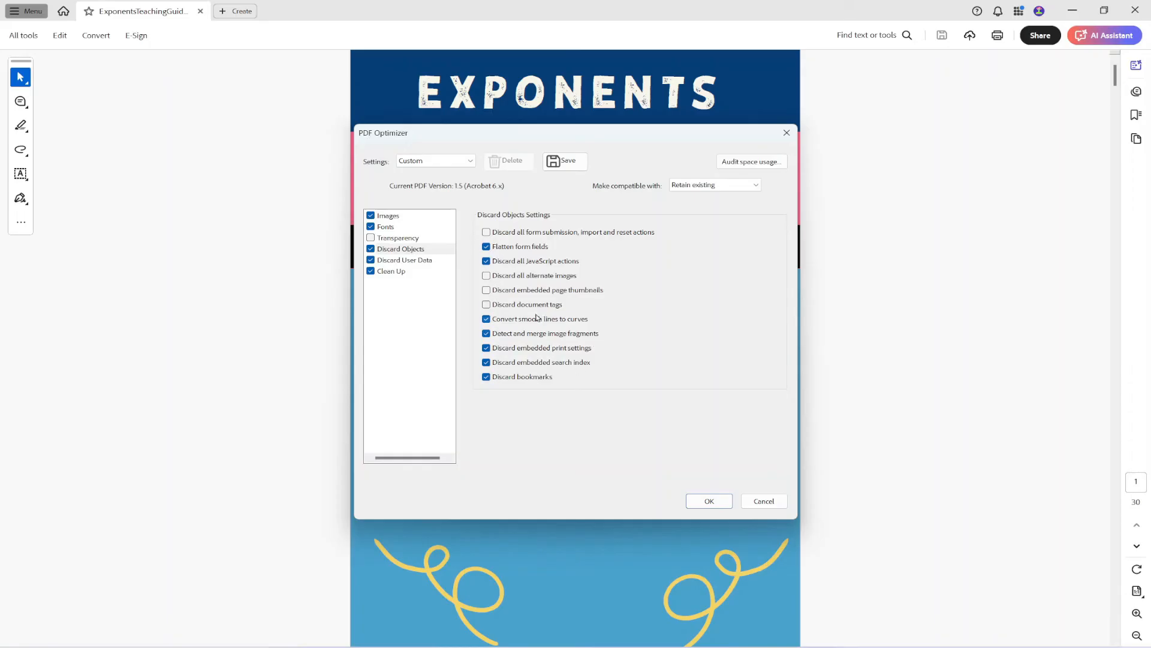
{"action": "left_click", "coordinate": [707, 501]}
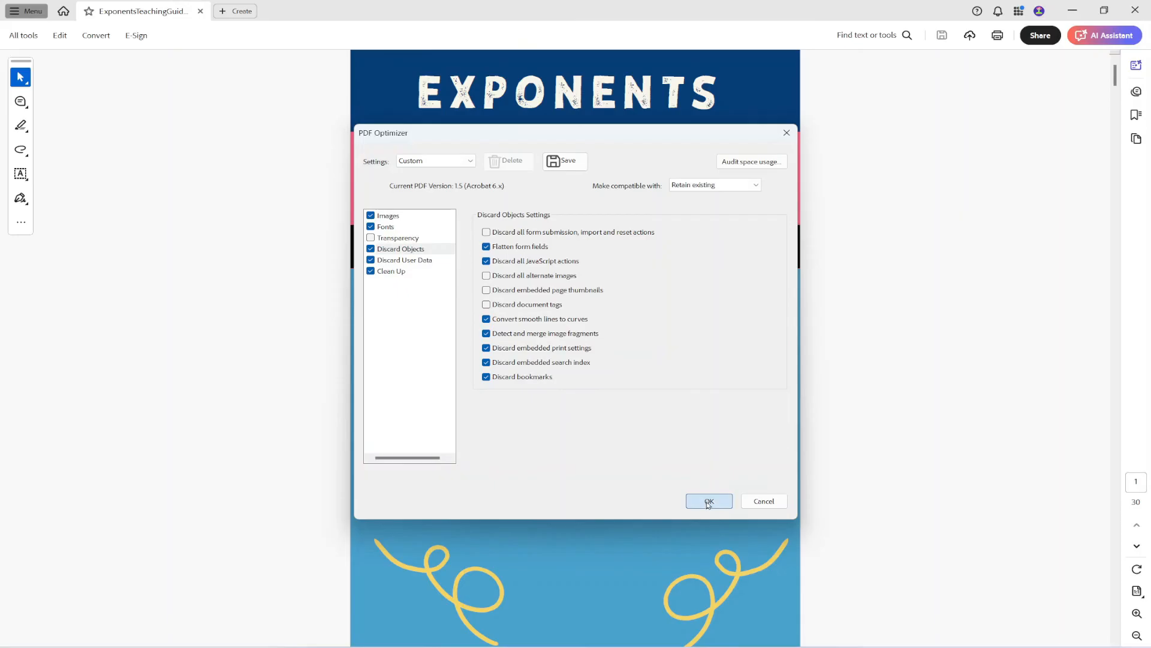
{"action": "left_click", "coordinate": [708, 501]}
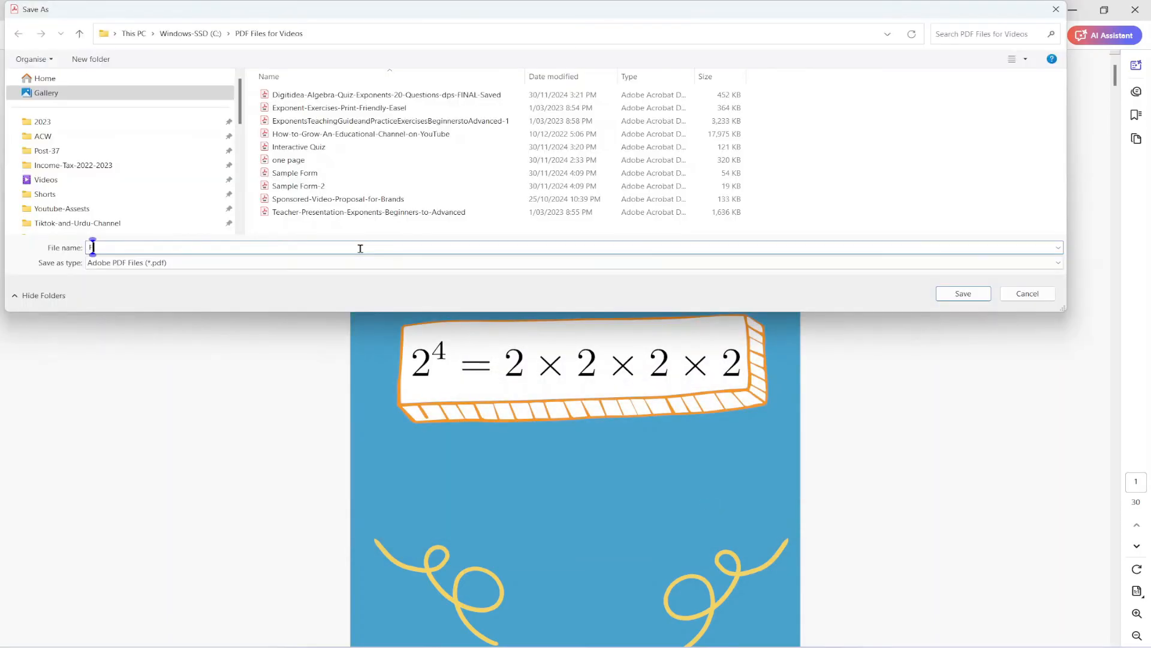
Save the optimized copy as 'Flattened' in PDF Files for Videos.
{"action": "type", "text": "Flattened"}
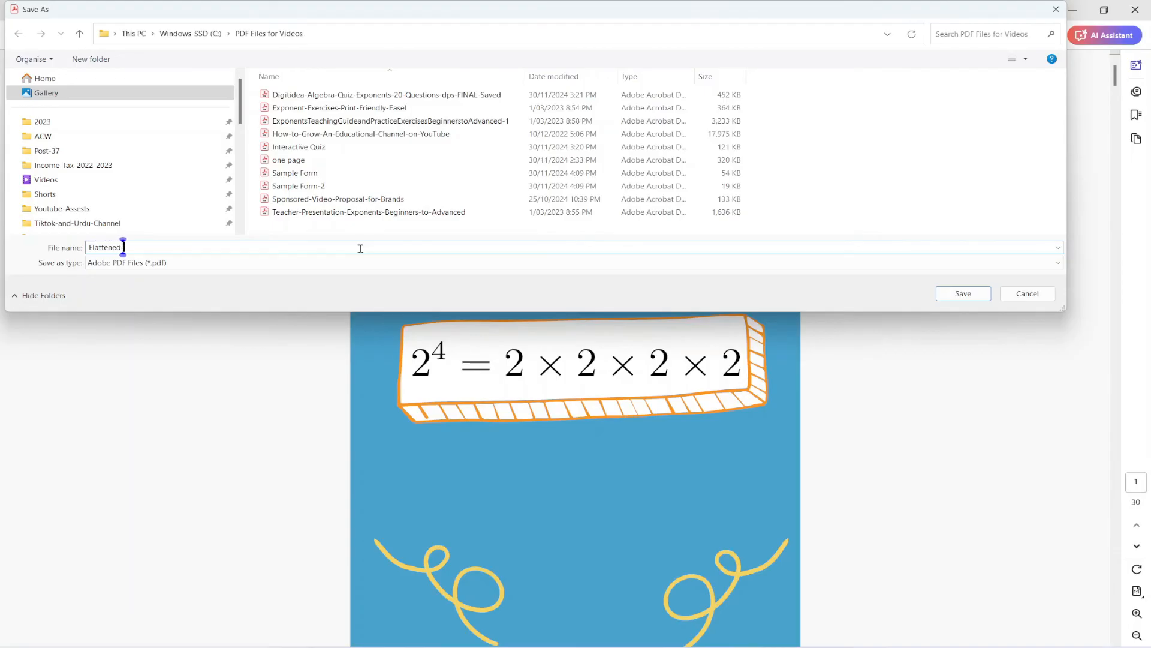
{"action": "left_click", "coordinate": [962, 293]}
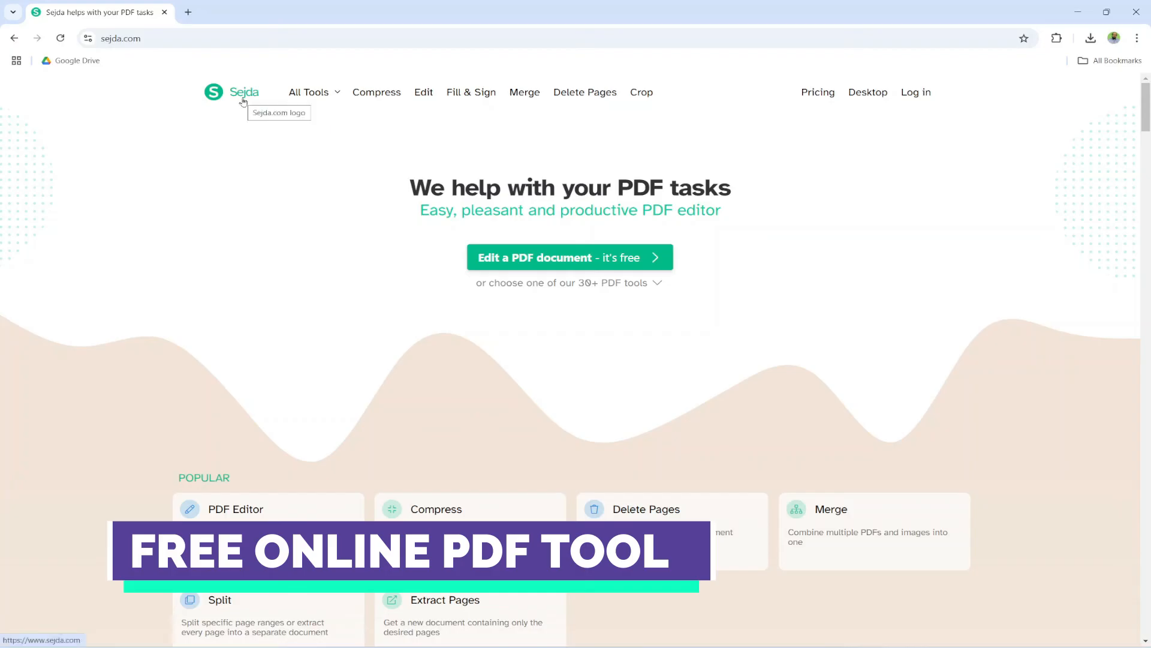
Open Sejda's Flatten PDF tool from the All Tools list.
{"action": "left_click", "coordinate": [308, 91]}
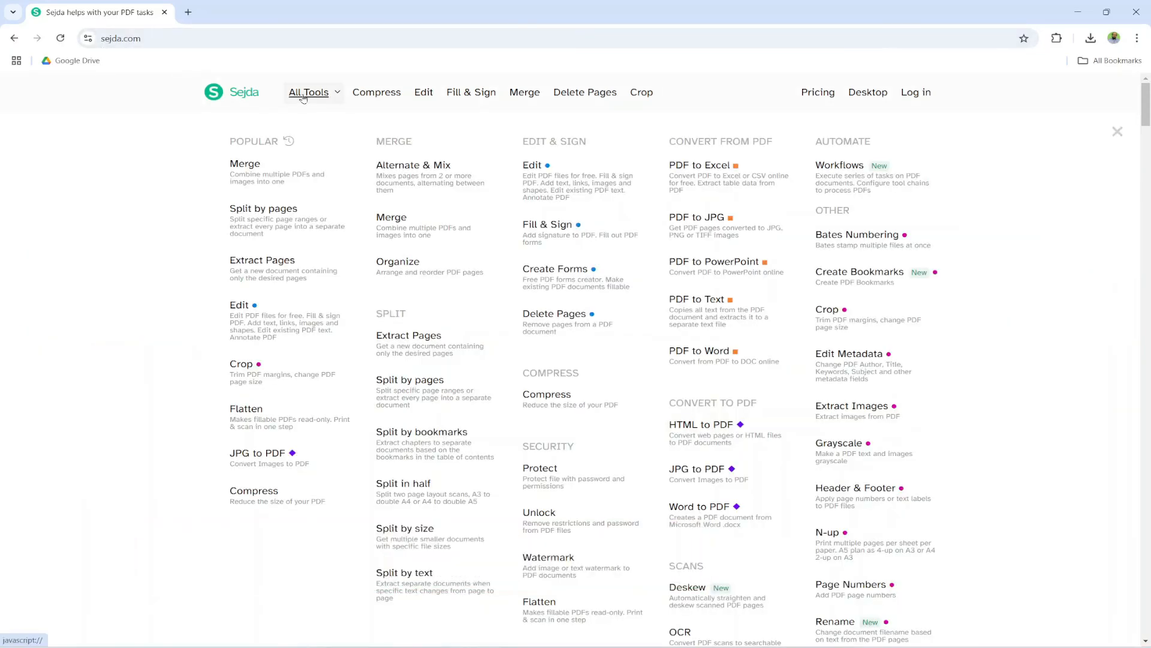
{"action": "mouse_move", "coordinate": [246, 409]}
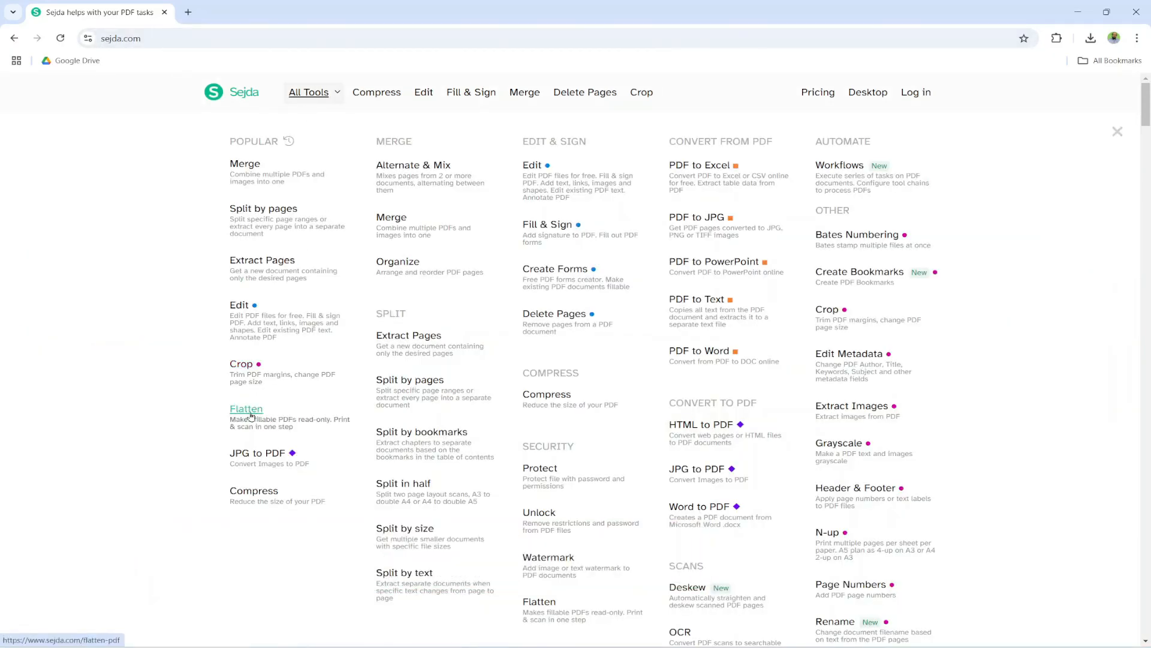
{"action": "left_click", "coordinate": [246, 409]}
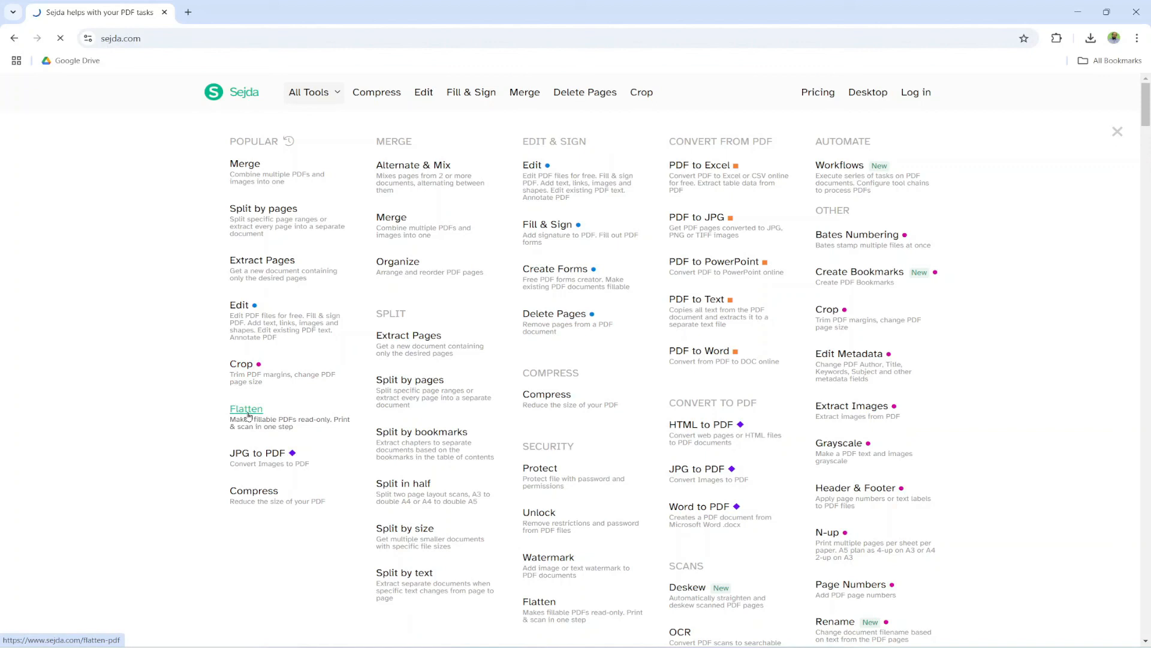
{"action": "left_click", "coordinate": [246, 409]}
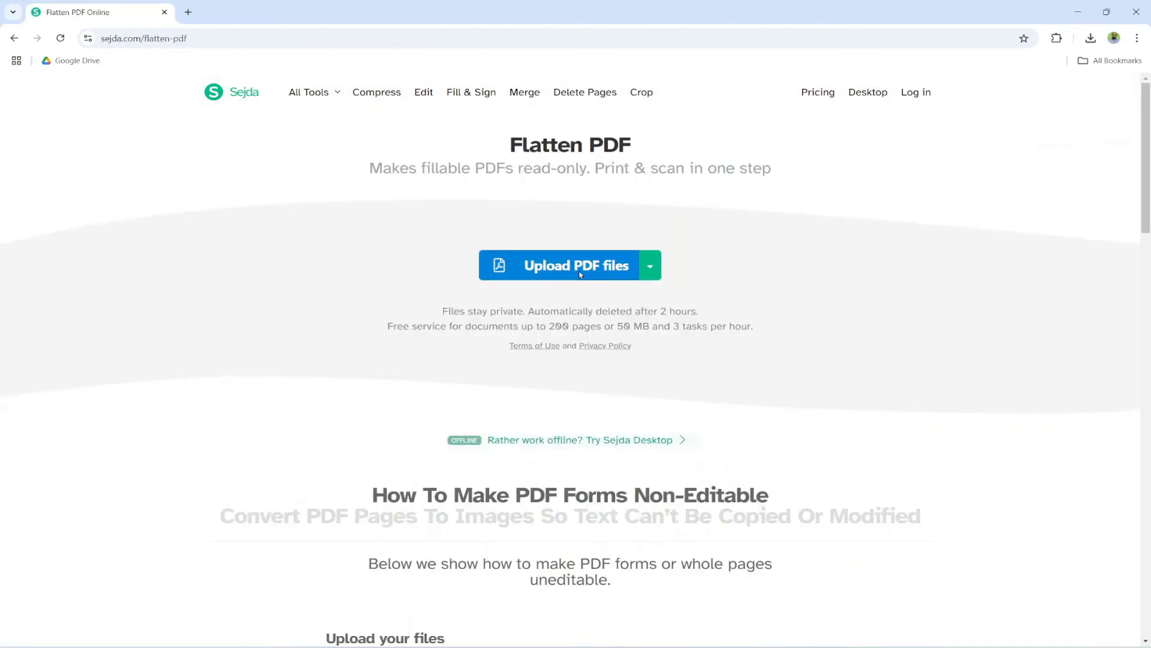
Upload 'one page.pdf' to the Flatten tool.
{"action": "left_click", "coordinate": [570, 265]}
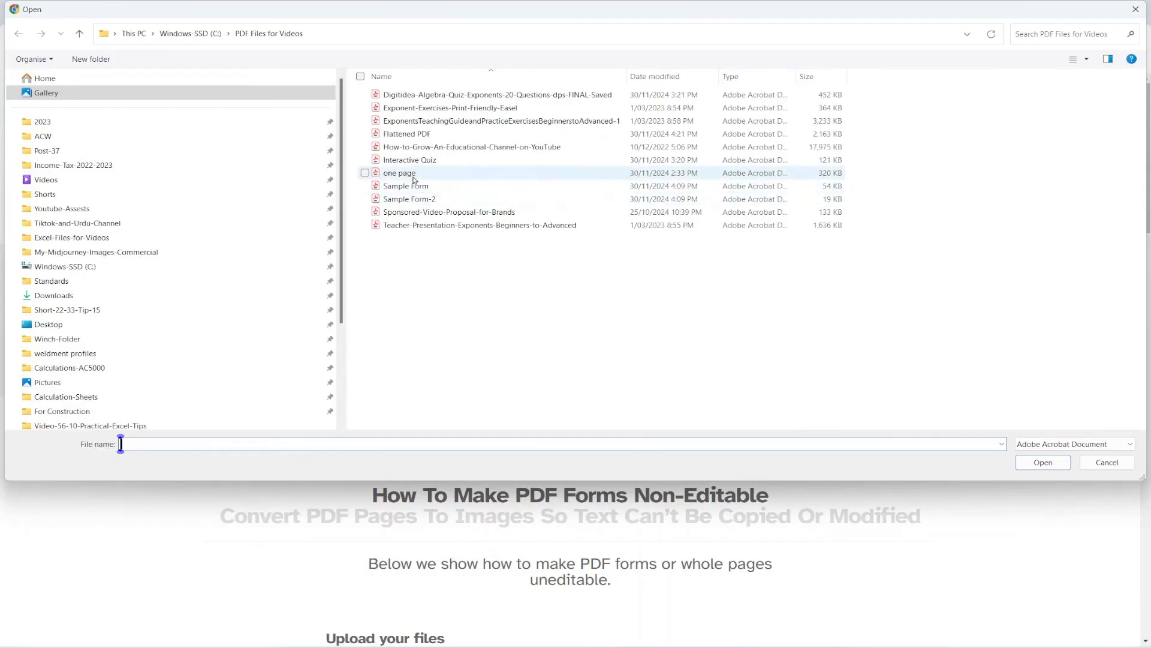
{"action": "left_click", "coordinate": [400, 173]}
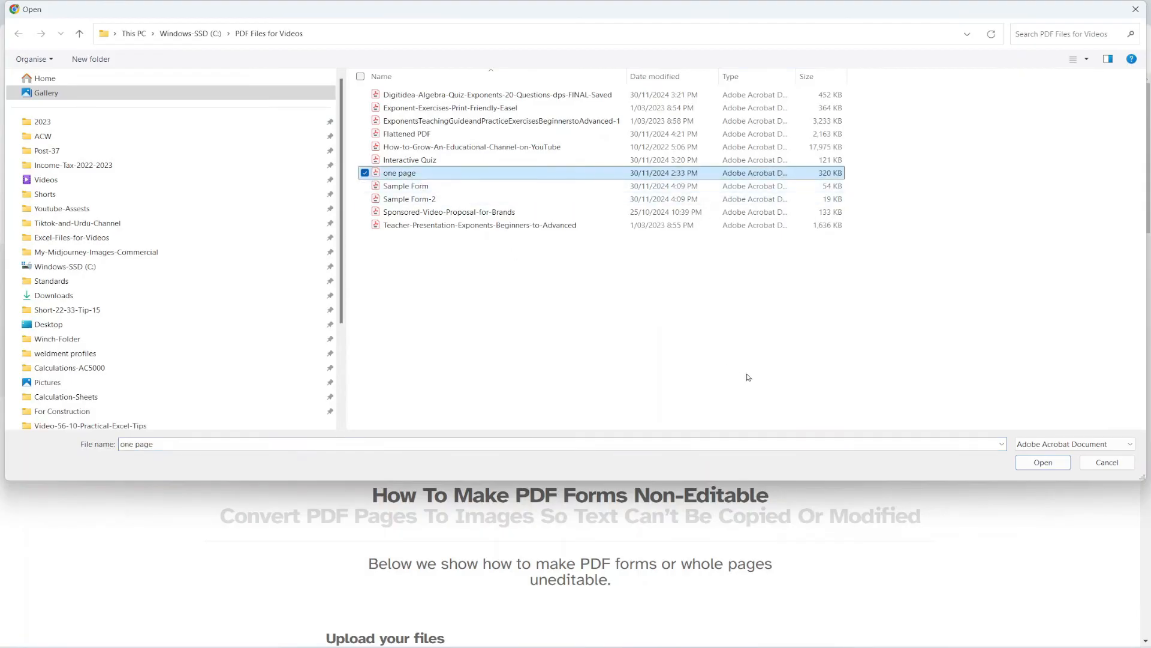
{"action": "left_click", "coordinate": [1042, 462]}
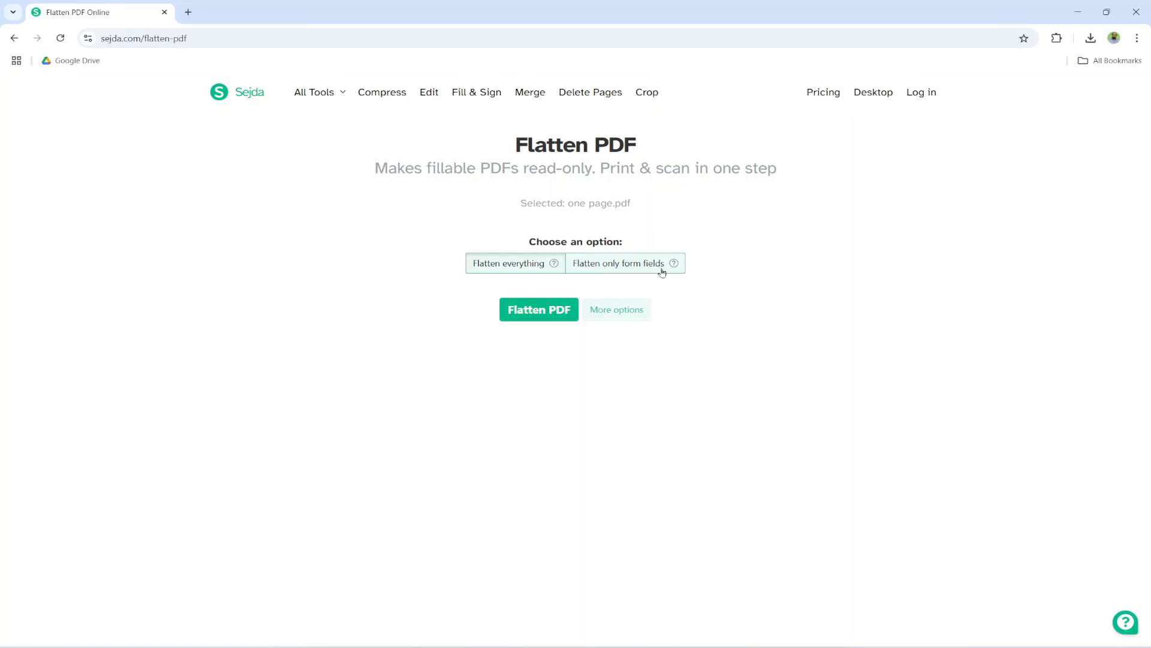
Choose 'Flatten everything' and run Flatten PDF on one page.pdf.
{"action": "left_click", "coordinate": [507, 263]}
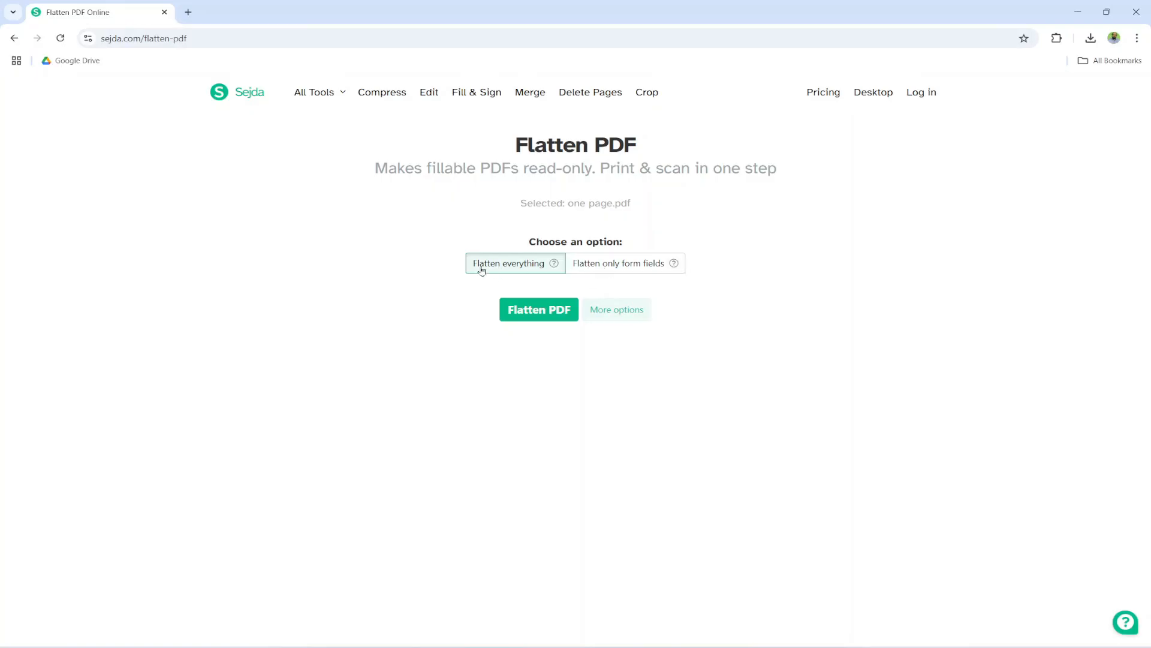
{"action": "mouse_move", "coordinate": [539, 309]}
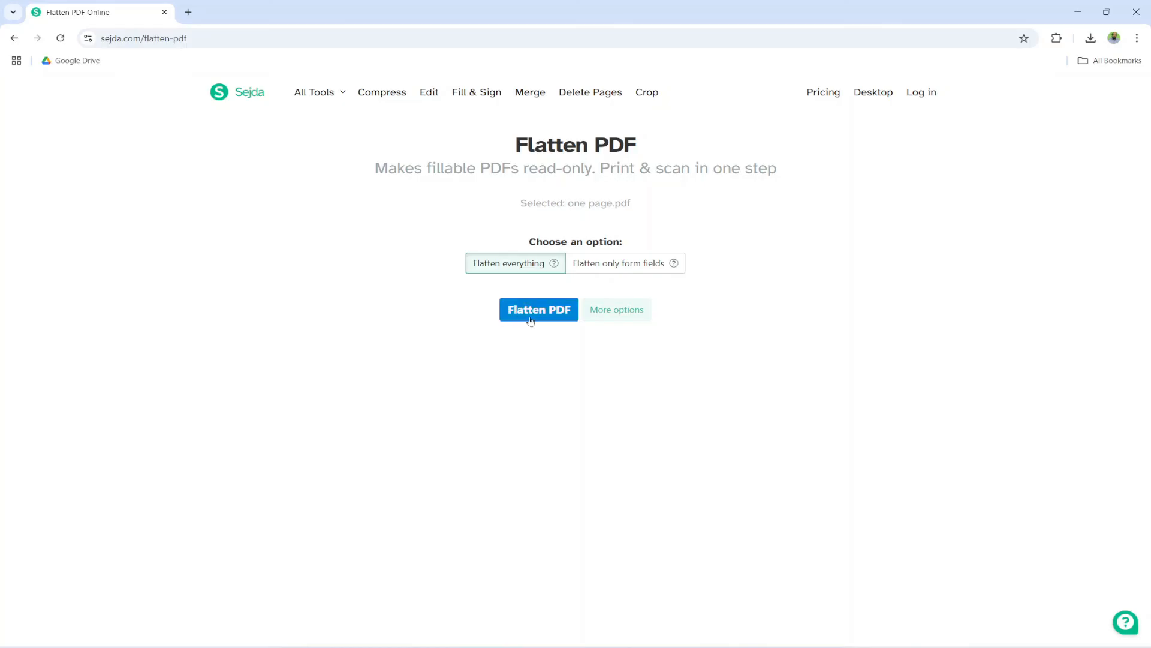
{"action": "left_click", "coordinate": [538, 309]}
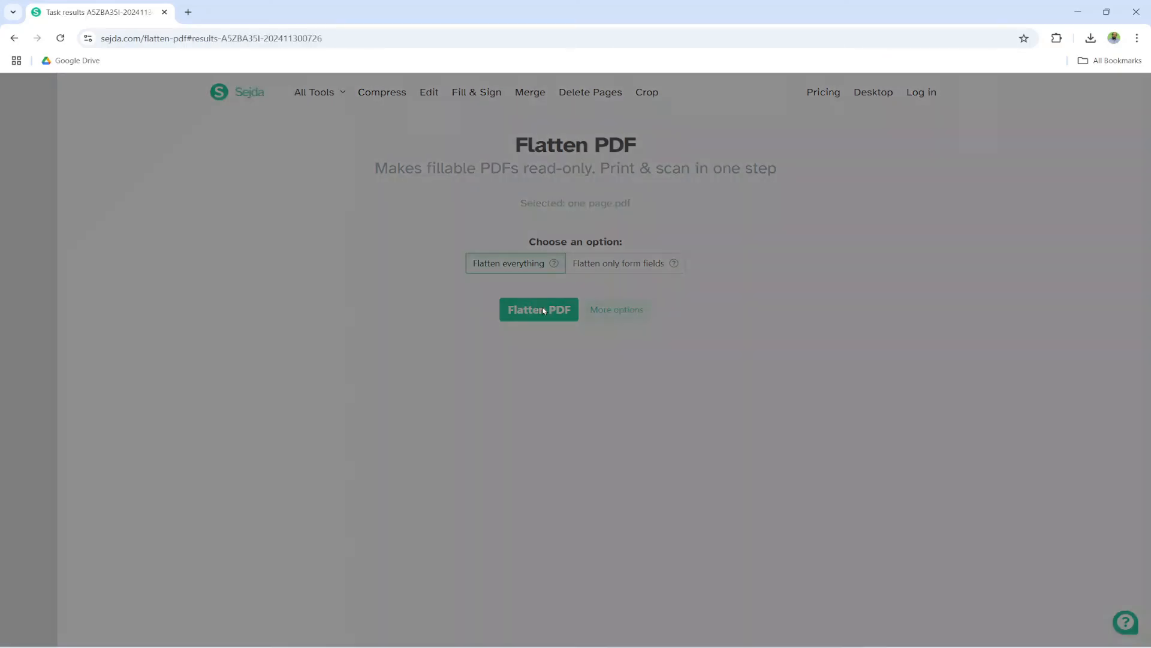
{"action": "left_click", "coordinate": [539, 309]}
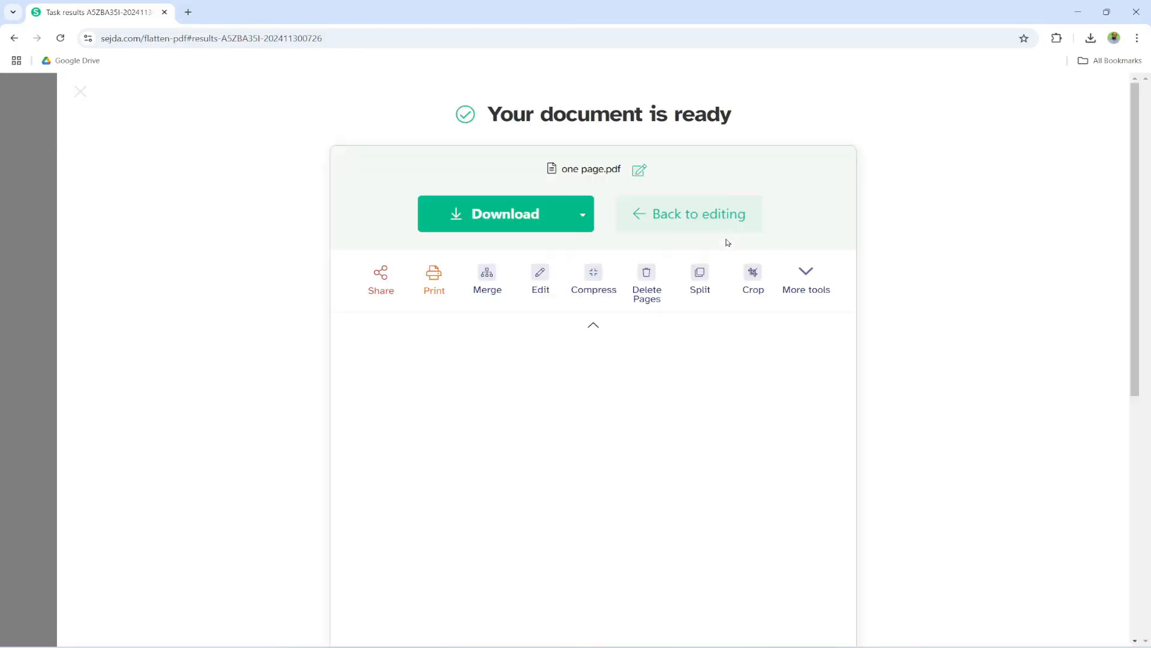
Download the flattened one page.pdf from the 'Your document is ready' page.
{"action": "left_click", "coordinate": [505, 214]}
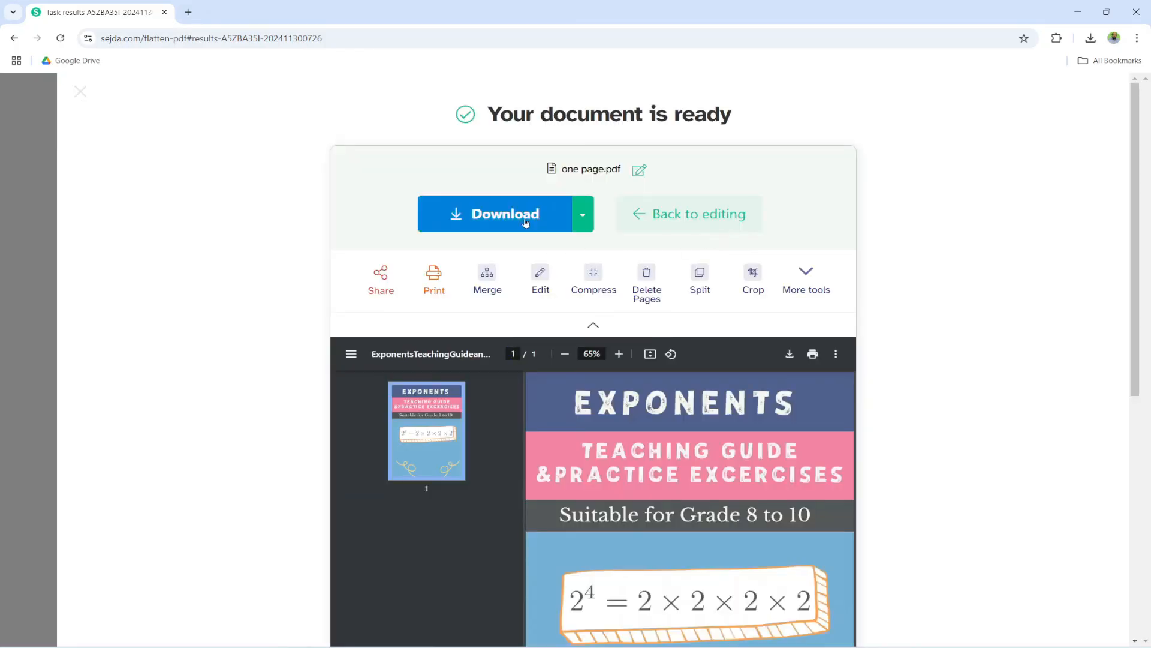
{"action": "mouse_move", "coordinate": [505, 214]}
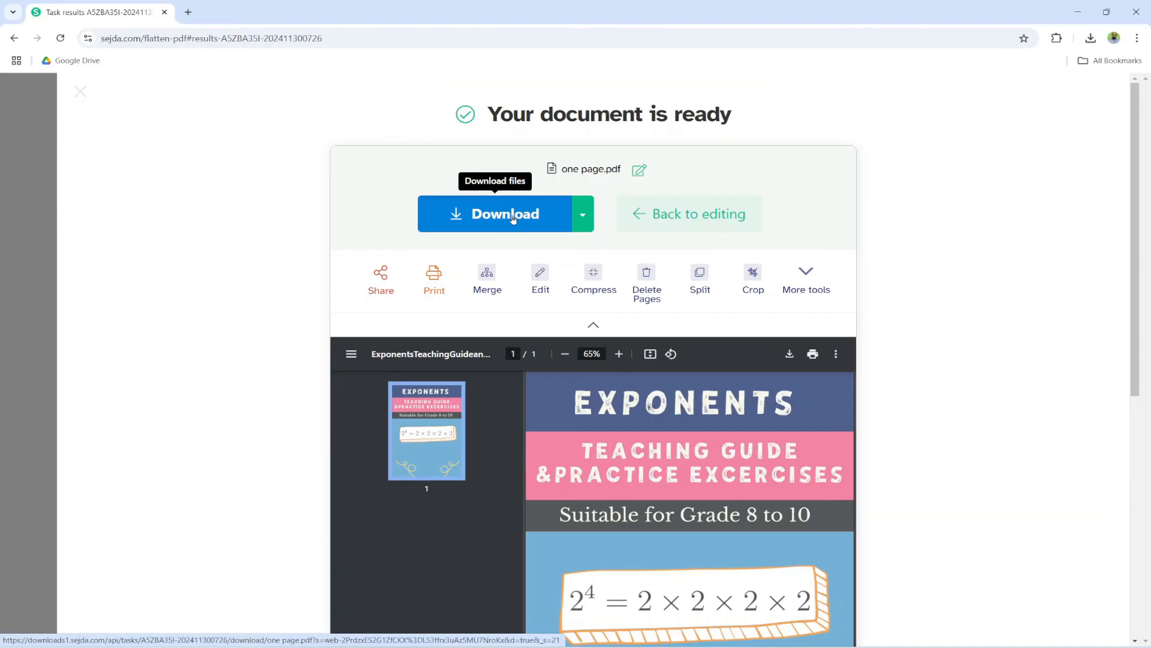
{"action": "left_click", "coordinate": [505, 213]}
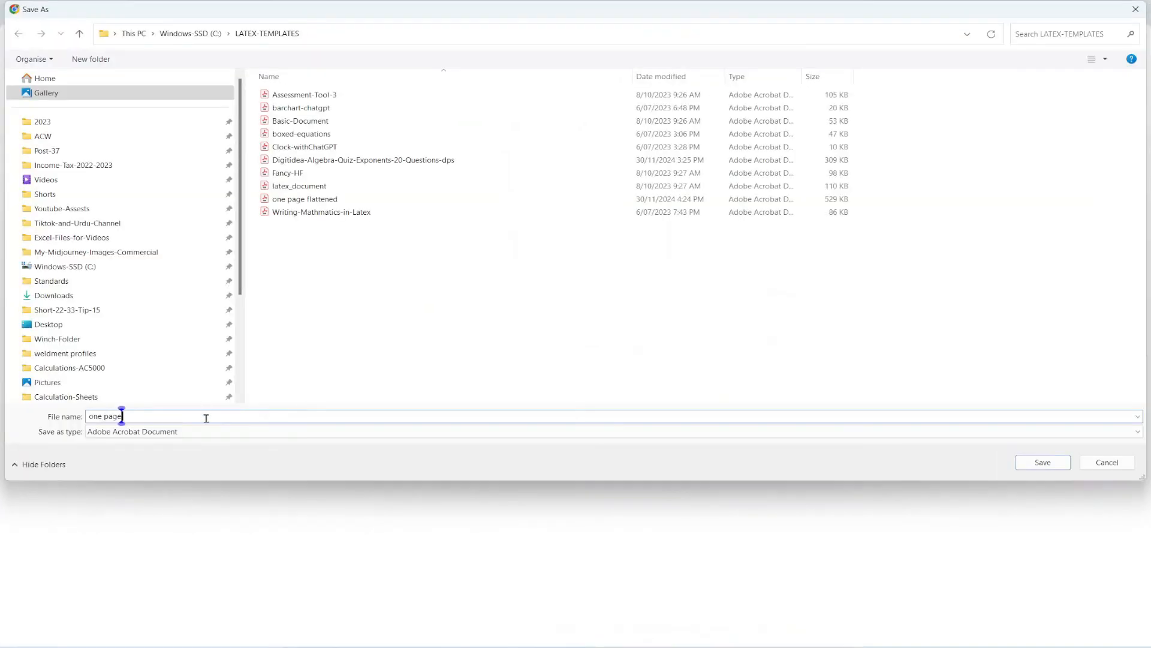